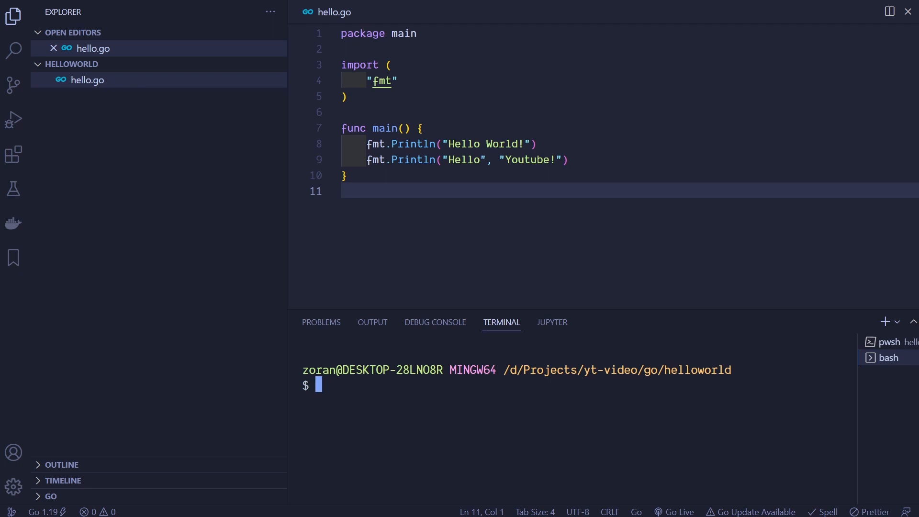
Cross-compile hello.go for windows/amd64 into hello-win.exe with go build.
type("GOOS=windows GOARCH=amd64 go build -o hello-win.exe hello.go")
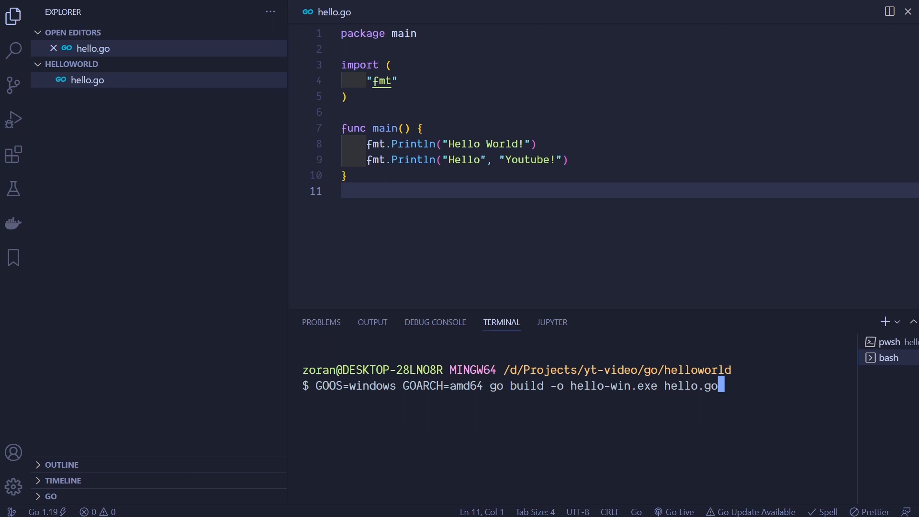
key("Return")
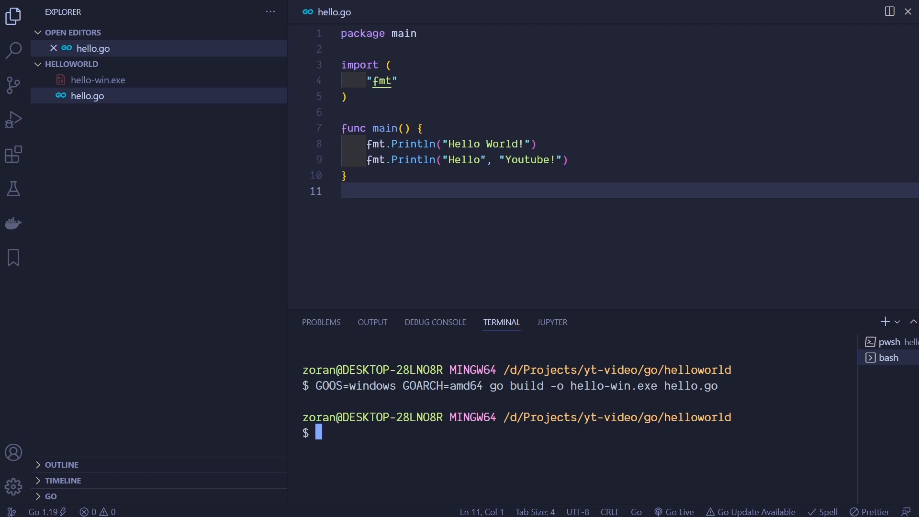
mouse_move(74, 87)
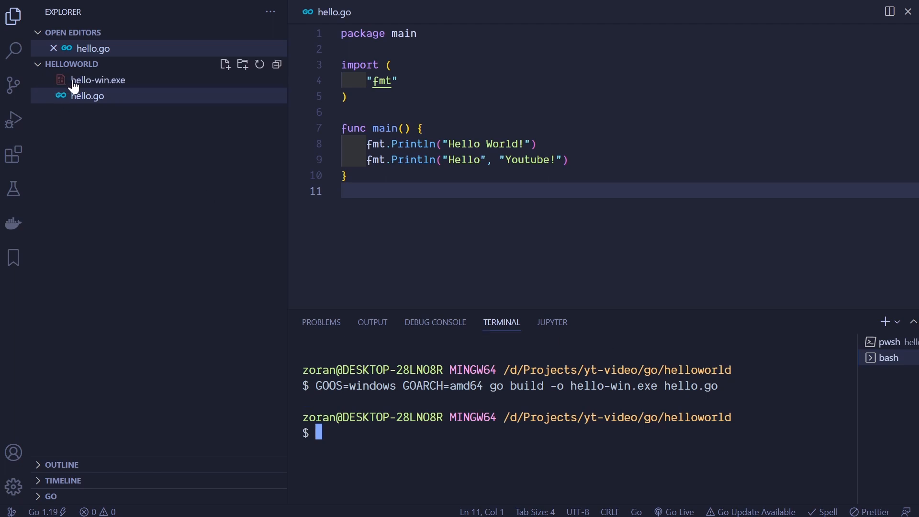
mouse_move(128, 145)
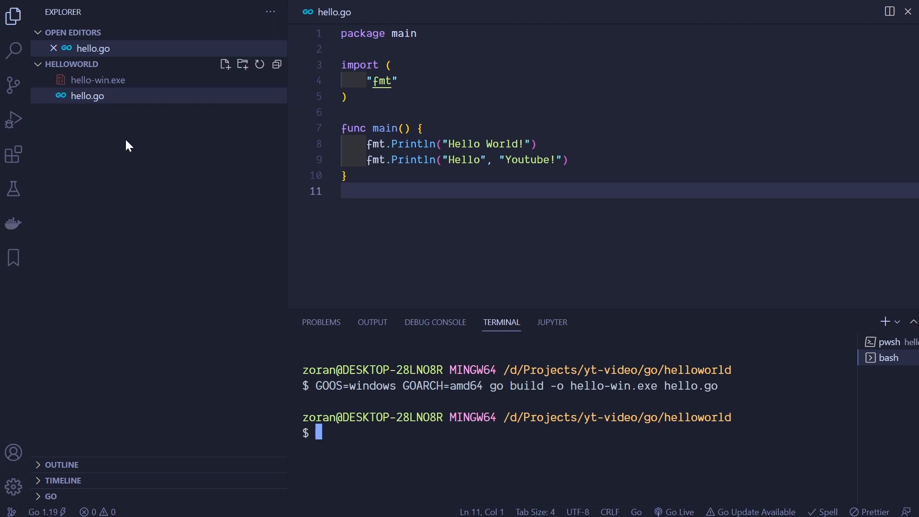
mouse_move(205, 169)
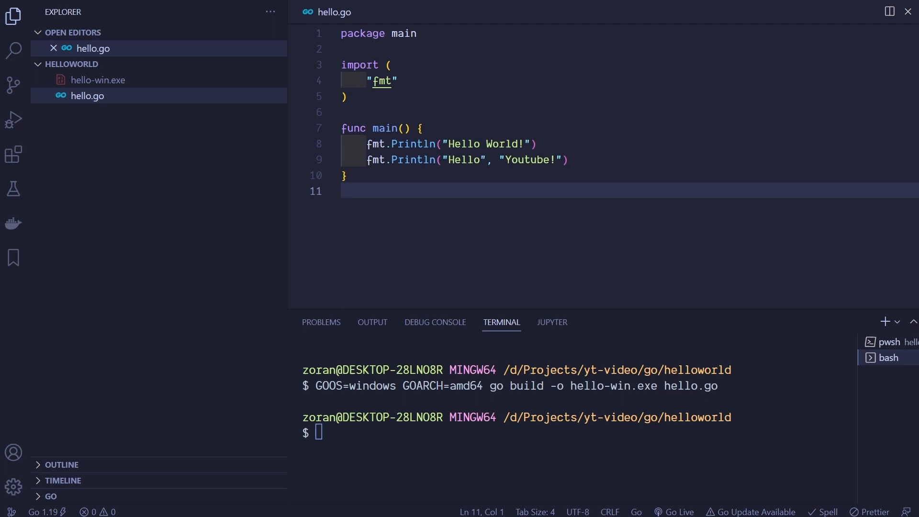
Cross-compile hello.go for linux/386 into hello-linux with go build.
type("GOOS=linux GOARCH=386 go build -o hello-linux hello.go")
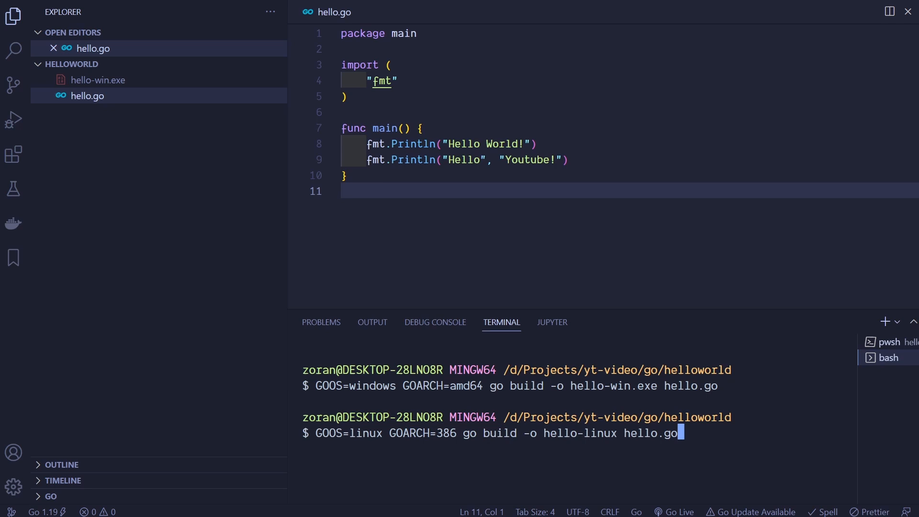
key("Return")
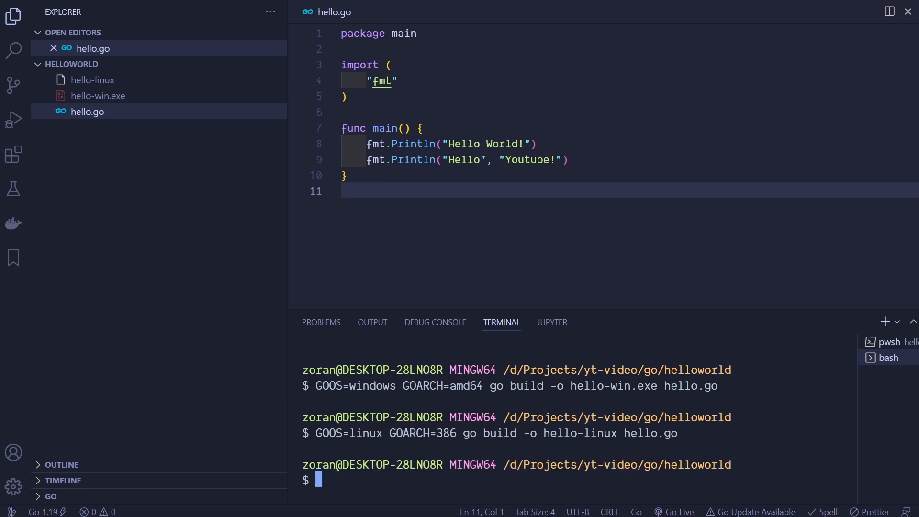
mouse_move(80, 85)
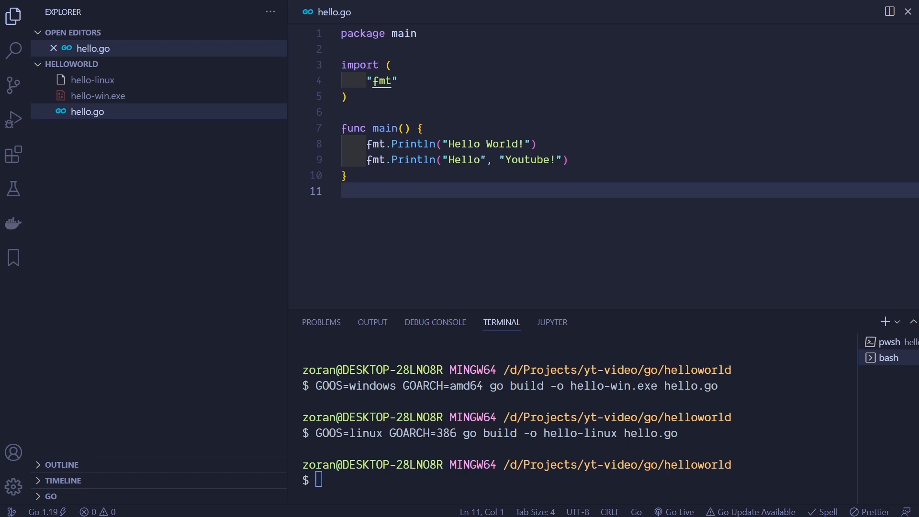
Cross-compile hello.go for darwin/arm64 into hello-mac with go build.
type("GOOS=darwin GOARCH=arm64 go build -o hello-mac hello.go")
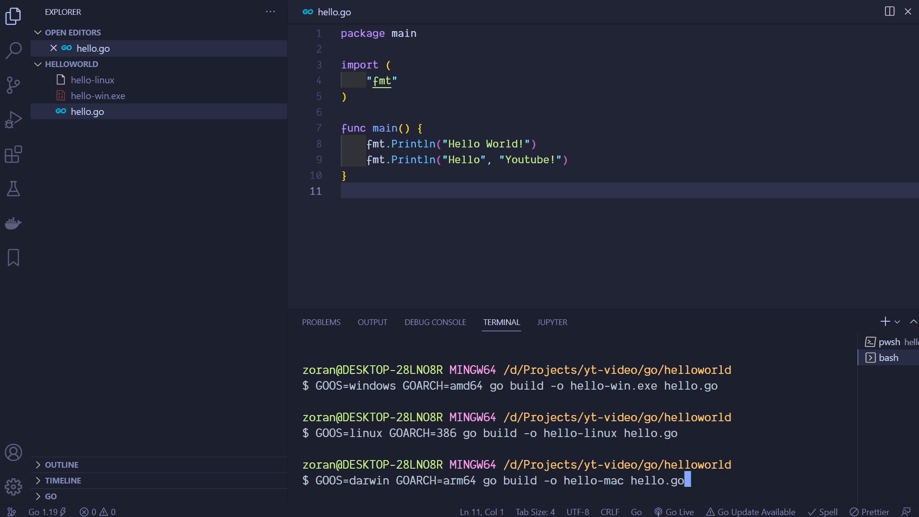
key("Return")
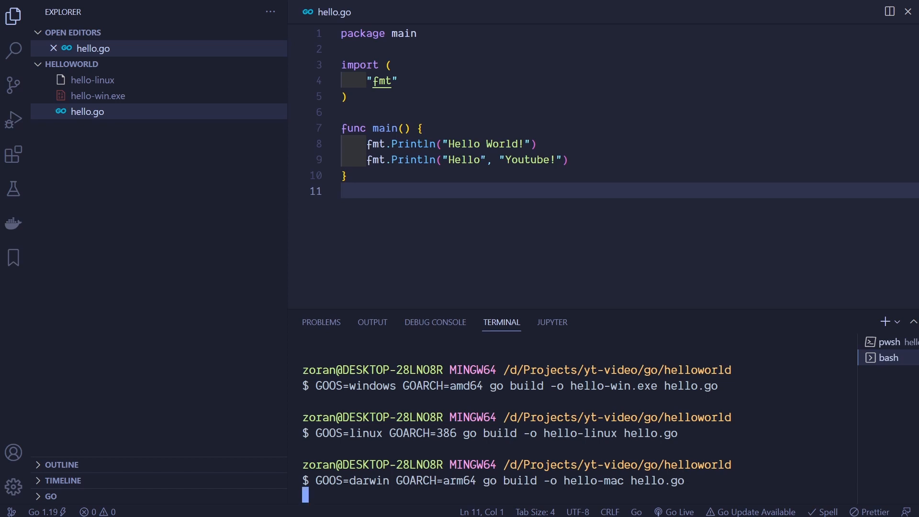